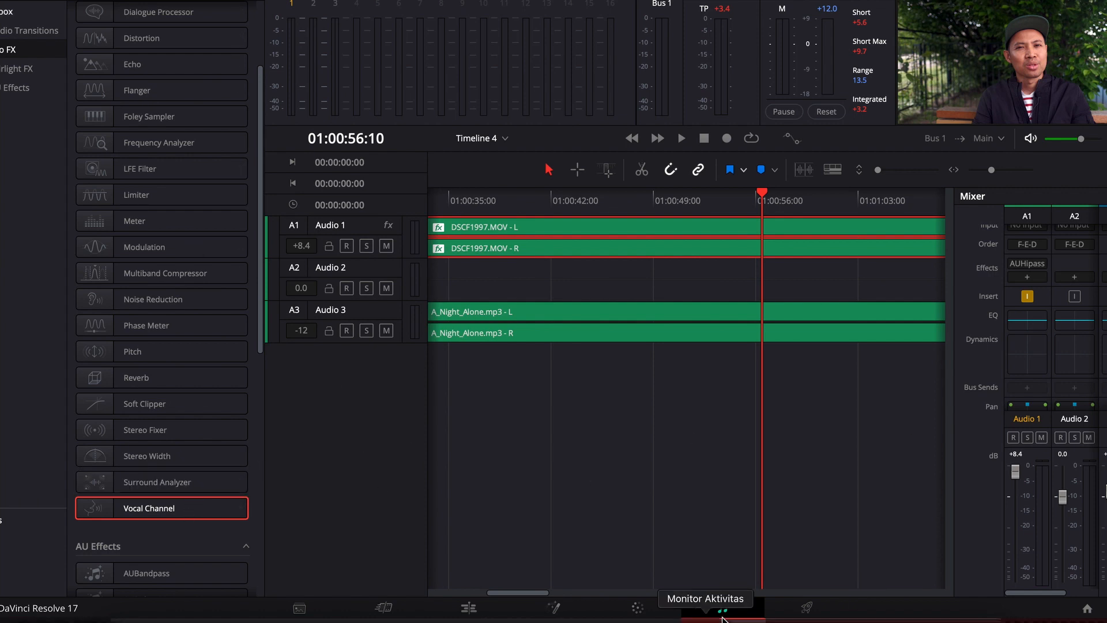
# Switch to the Color page and back to the Fairlight page before adding Vocal Channel.
pyautogui.click(637, 607)
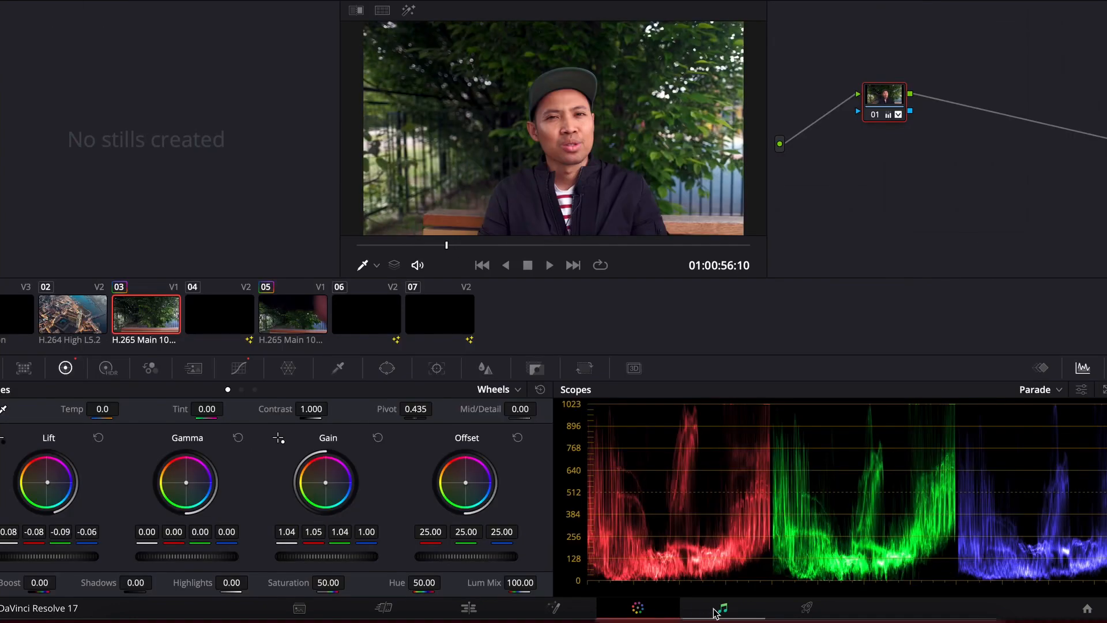
pyautogui.click(721, 607)
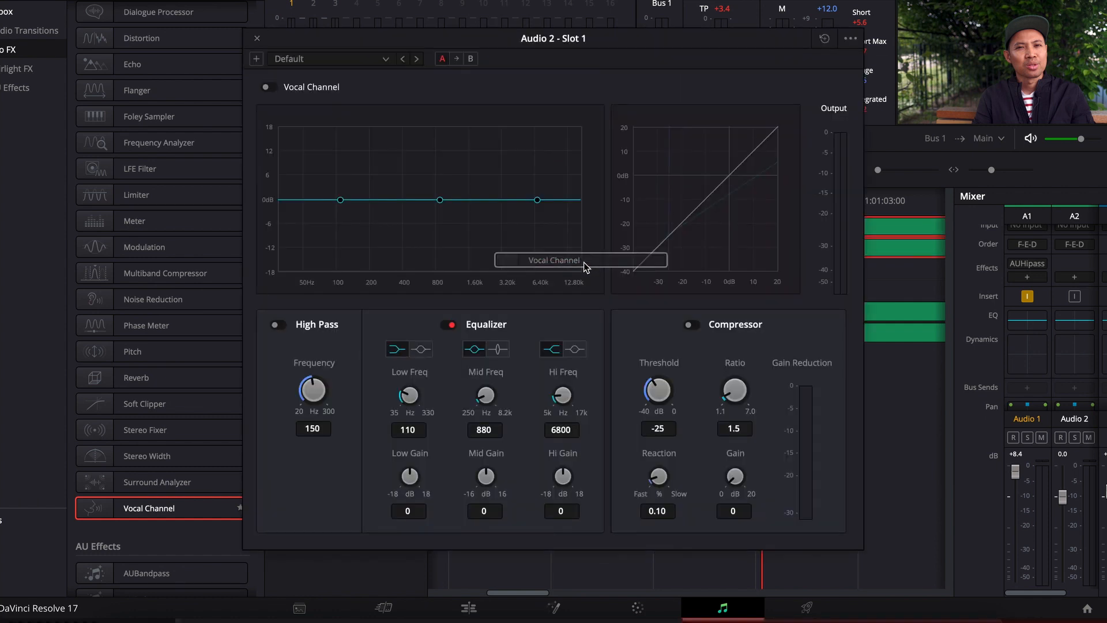
# Enable the Vocal Channel effect on Audio 2 so it processes the track.
pyautogui.click(268, 88)
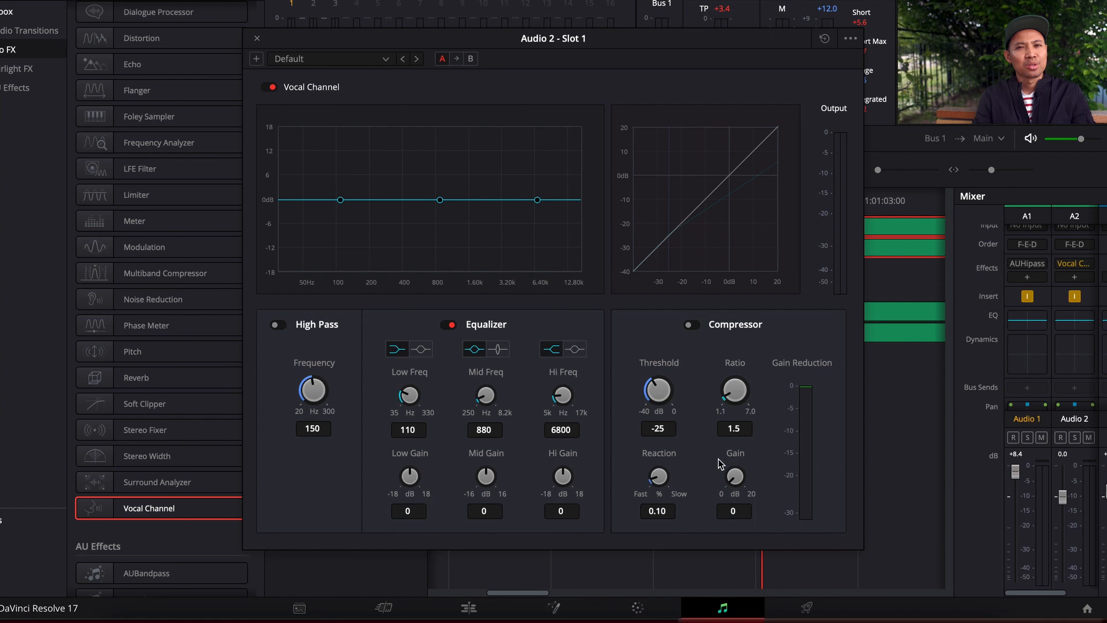
pyautogui.moveTo(735, 469)
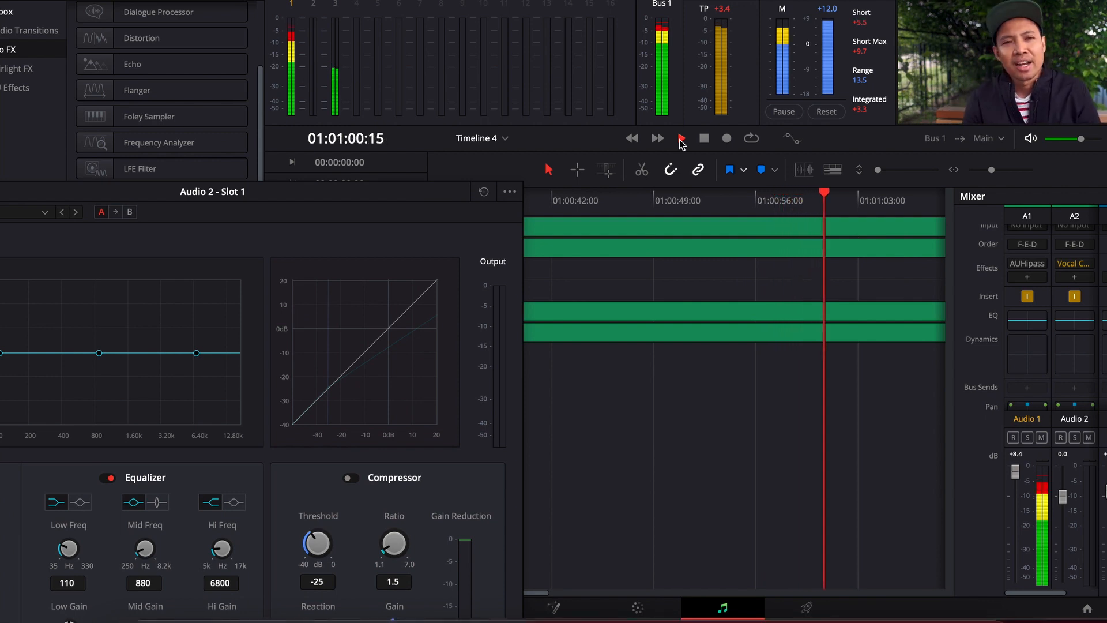
# Stop playback, enable the Vocal Channel compressor, and play again to hear it.
pyautogui.click(681, 138)
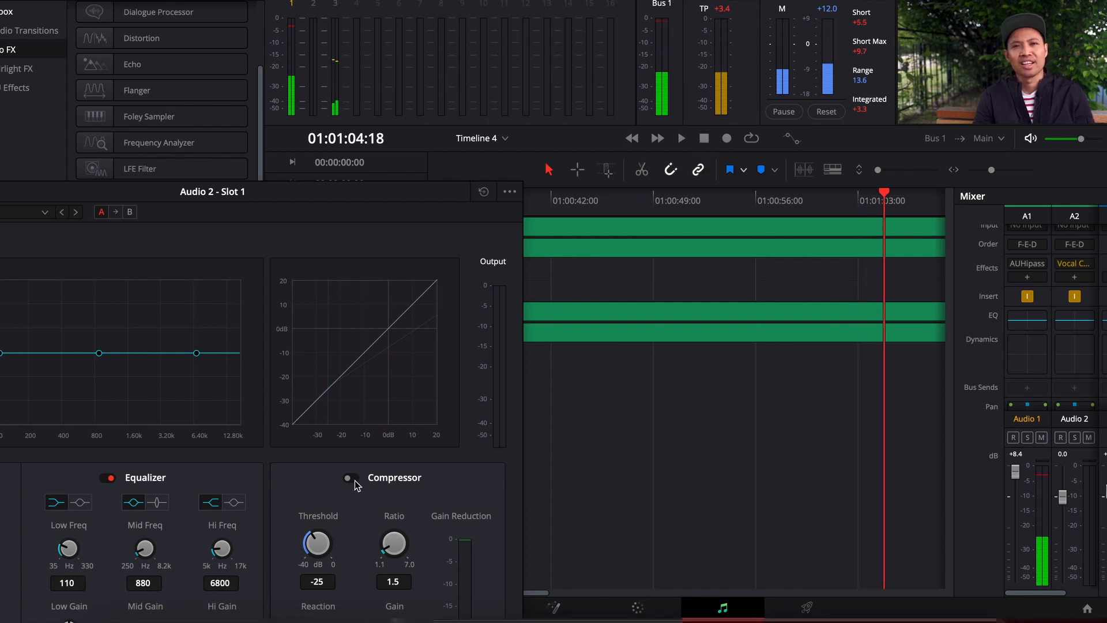
pyautogui.click(351, 477)
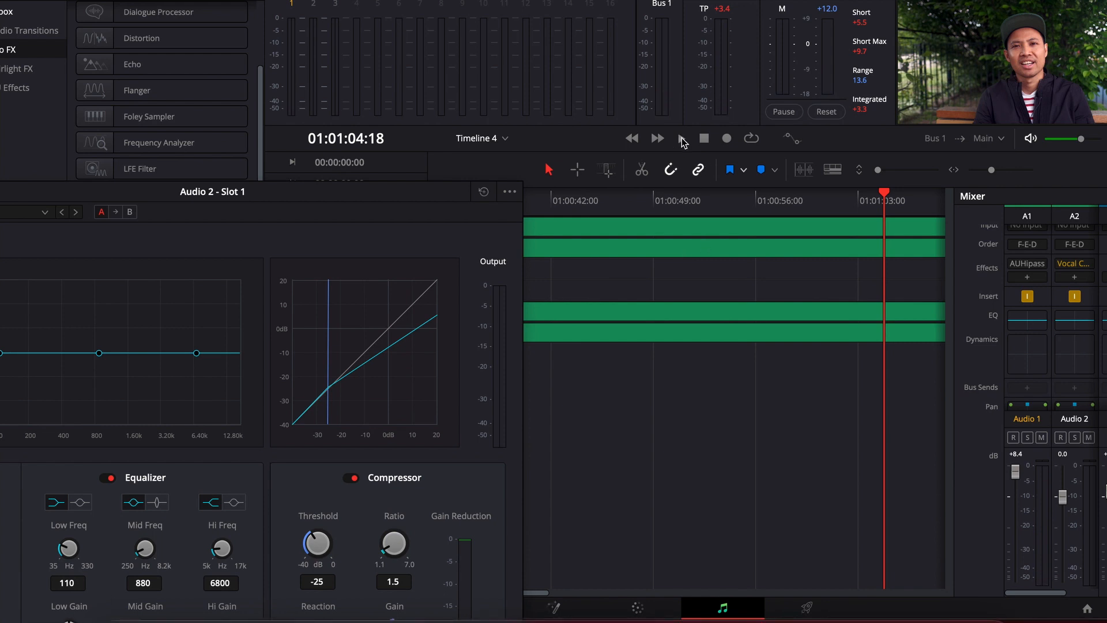
pyautogui.click(680, 139)
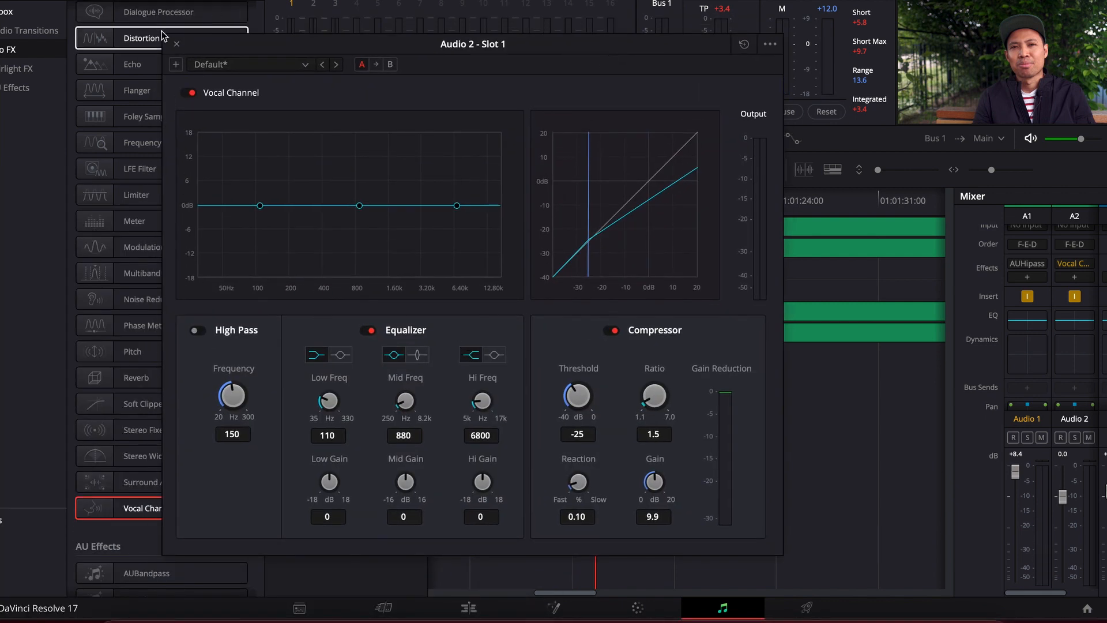
pyautogui.moveTo(630, 526)
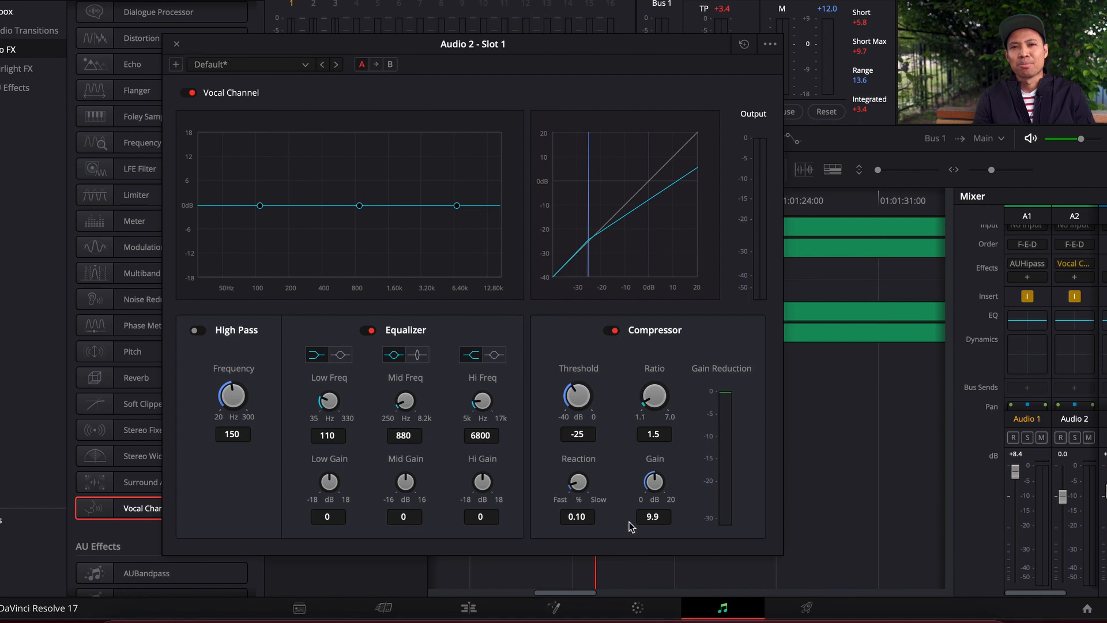